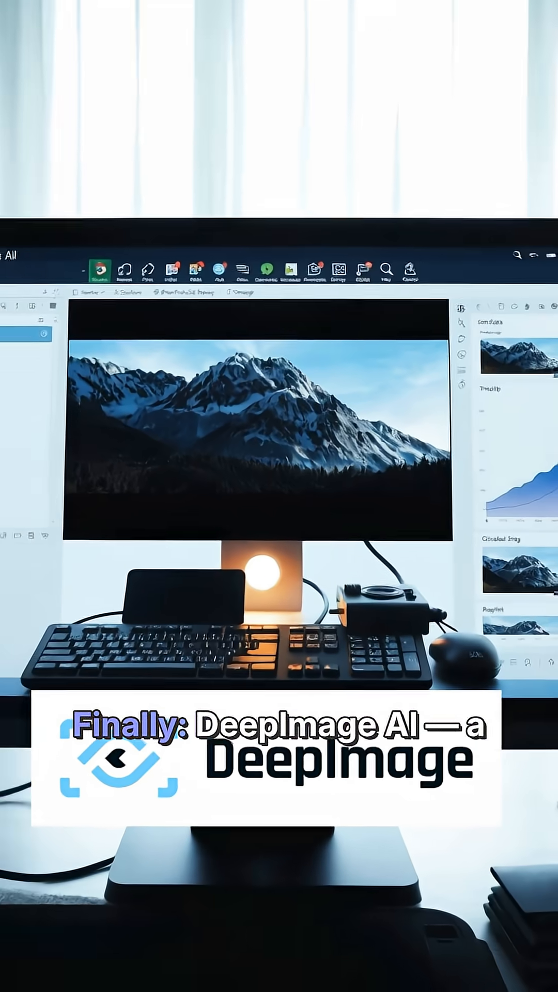
{"action": "scroll", "scroll_direction": "down", "scroll_amount": 3}
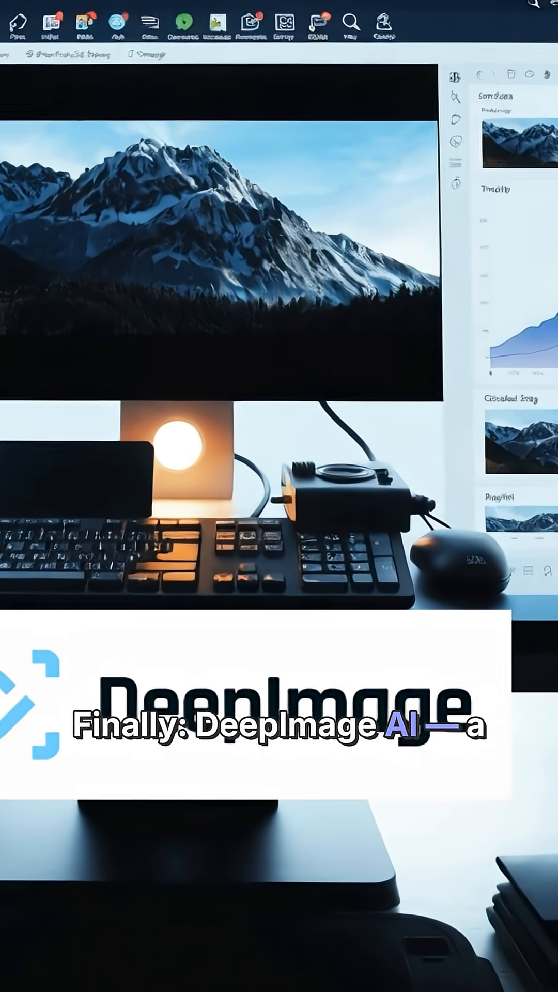